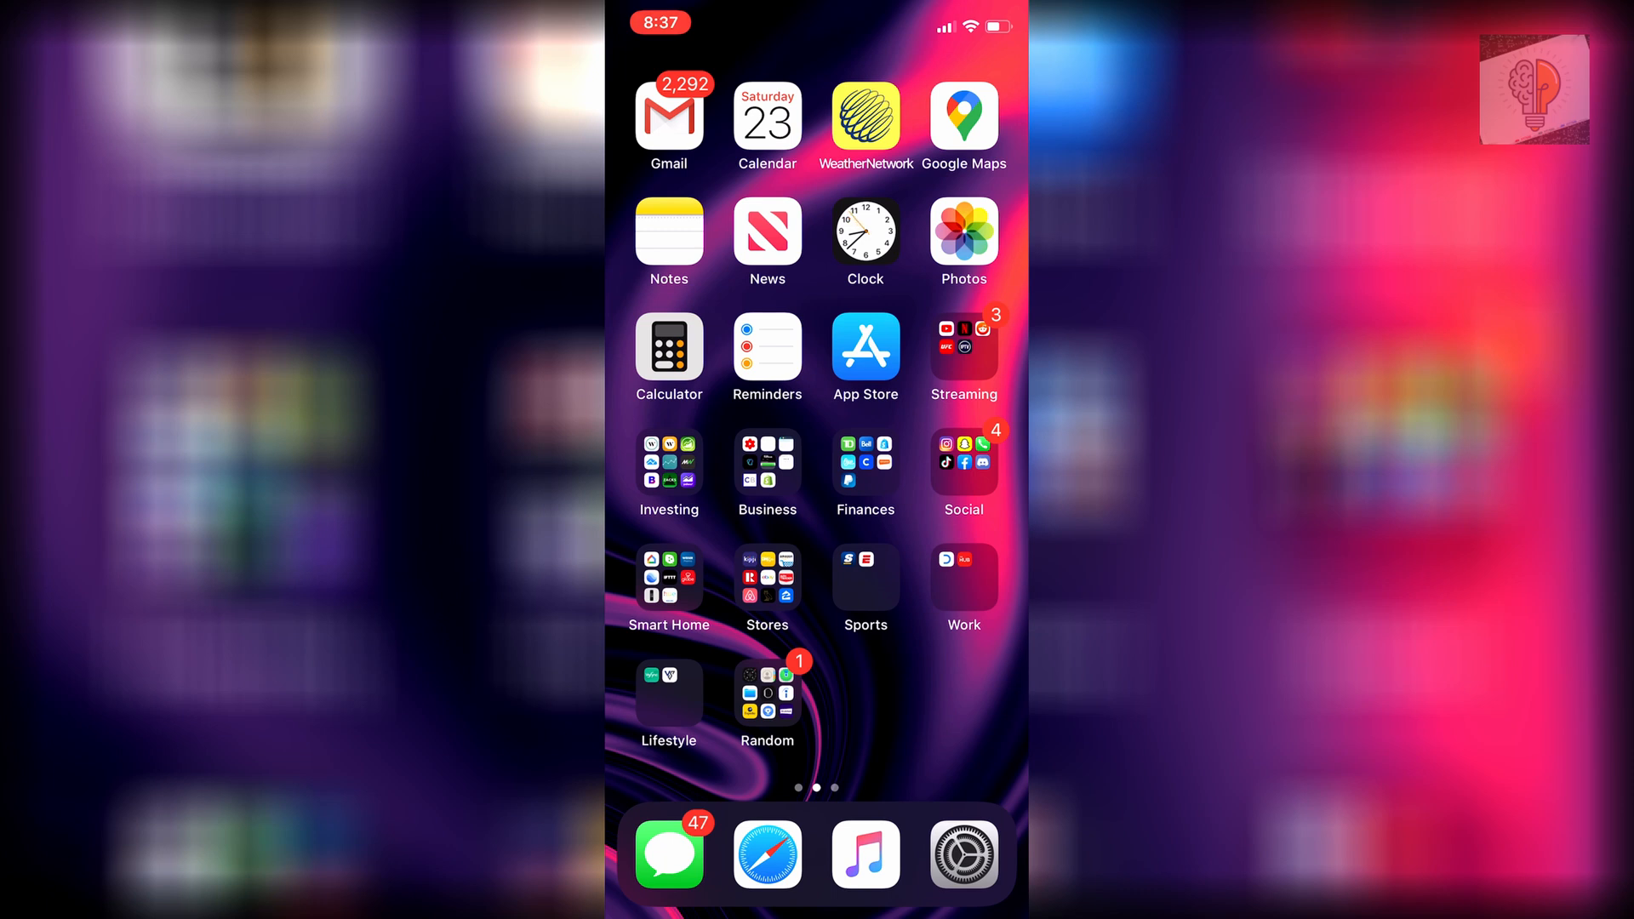
Launch Safari from the dock and go to netflix.com's browse page
{"action": "left_click", "coordinate": [767, 854]}
{"action": "type", "text": "n"}
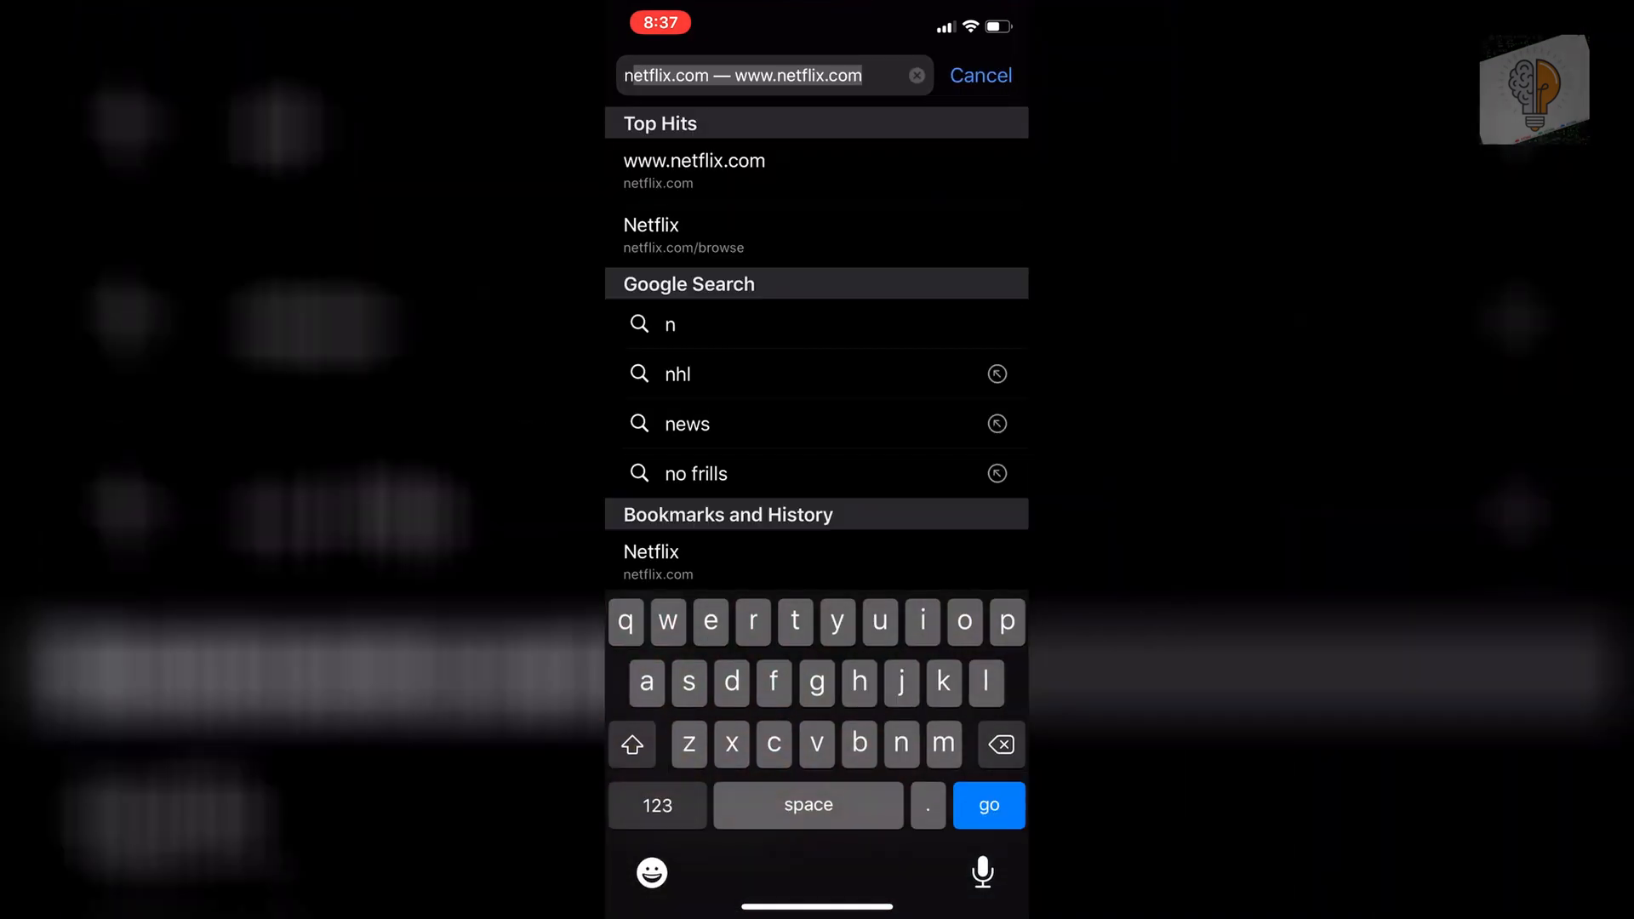
{"action": "left_click", "coordinate": [694, 161]}
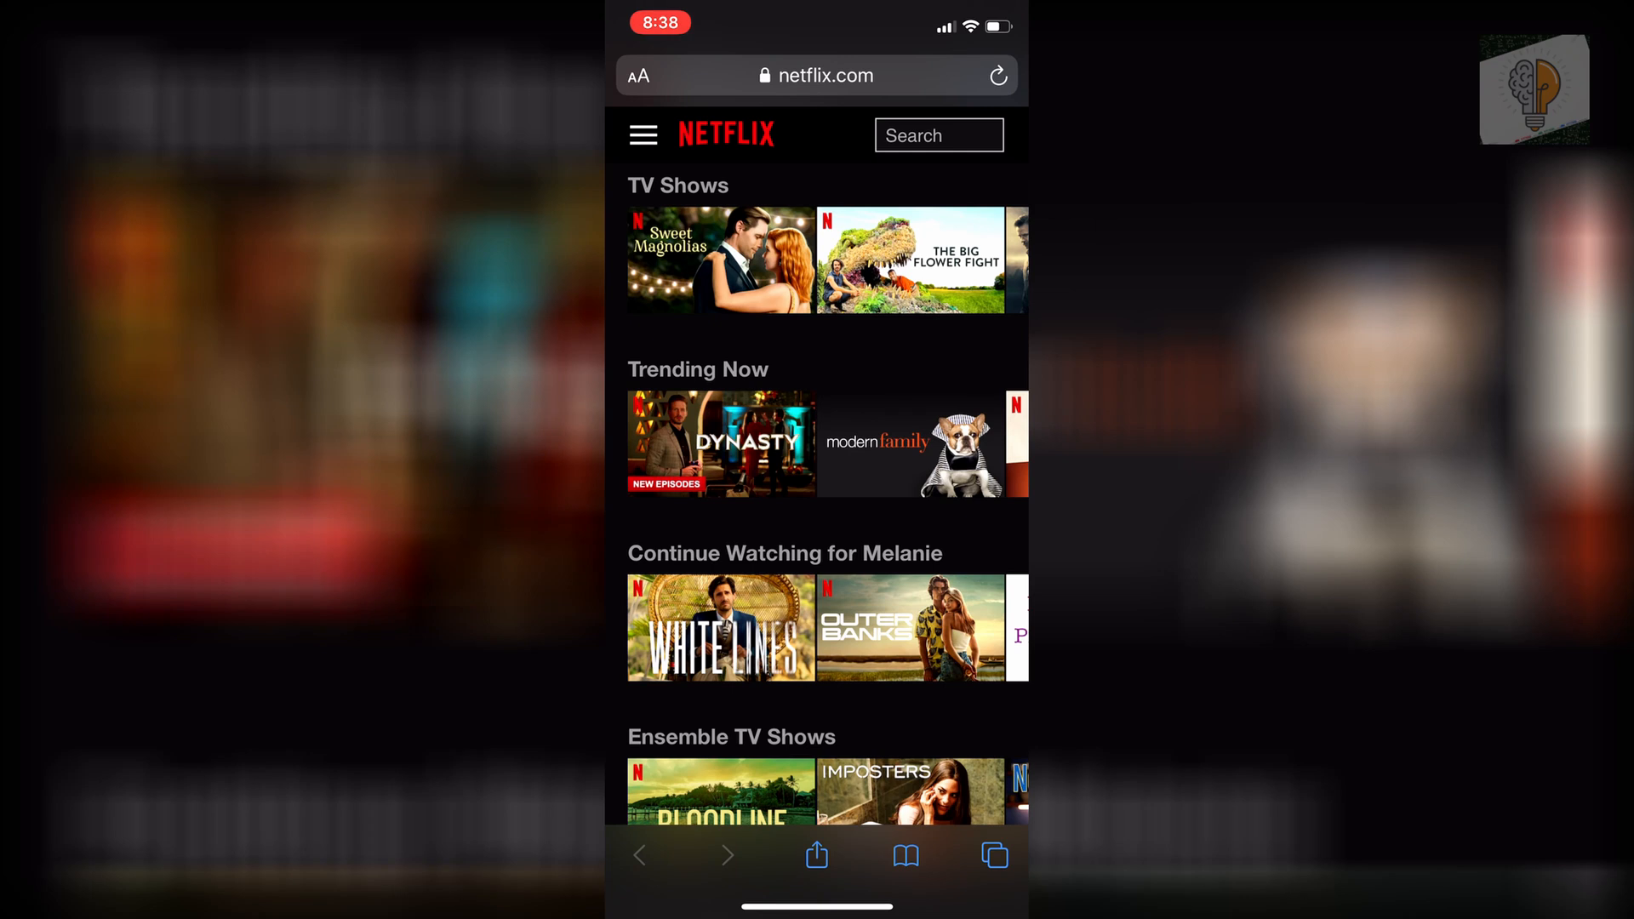
Open the Account page from the Netflix site menu to see Profile & Parental Controls
{"action": "left_click", "coordinate": [643, 134]}
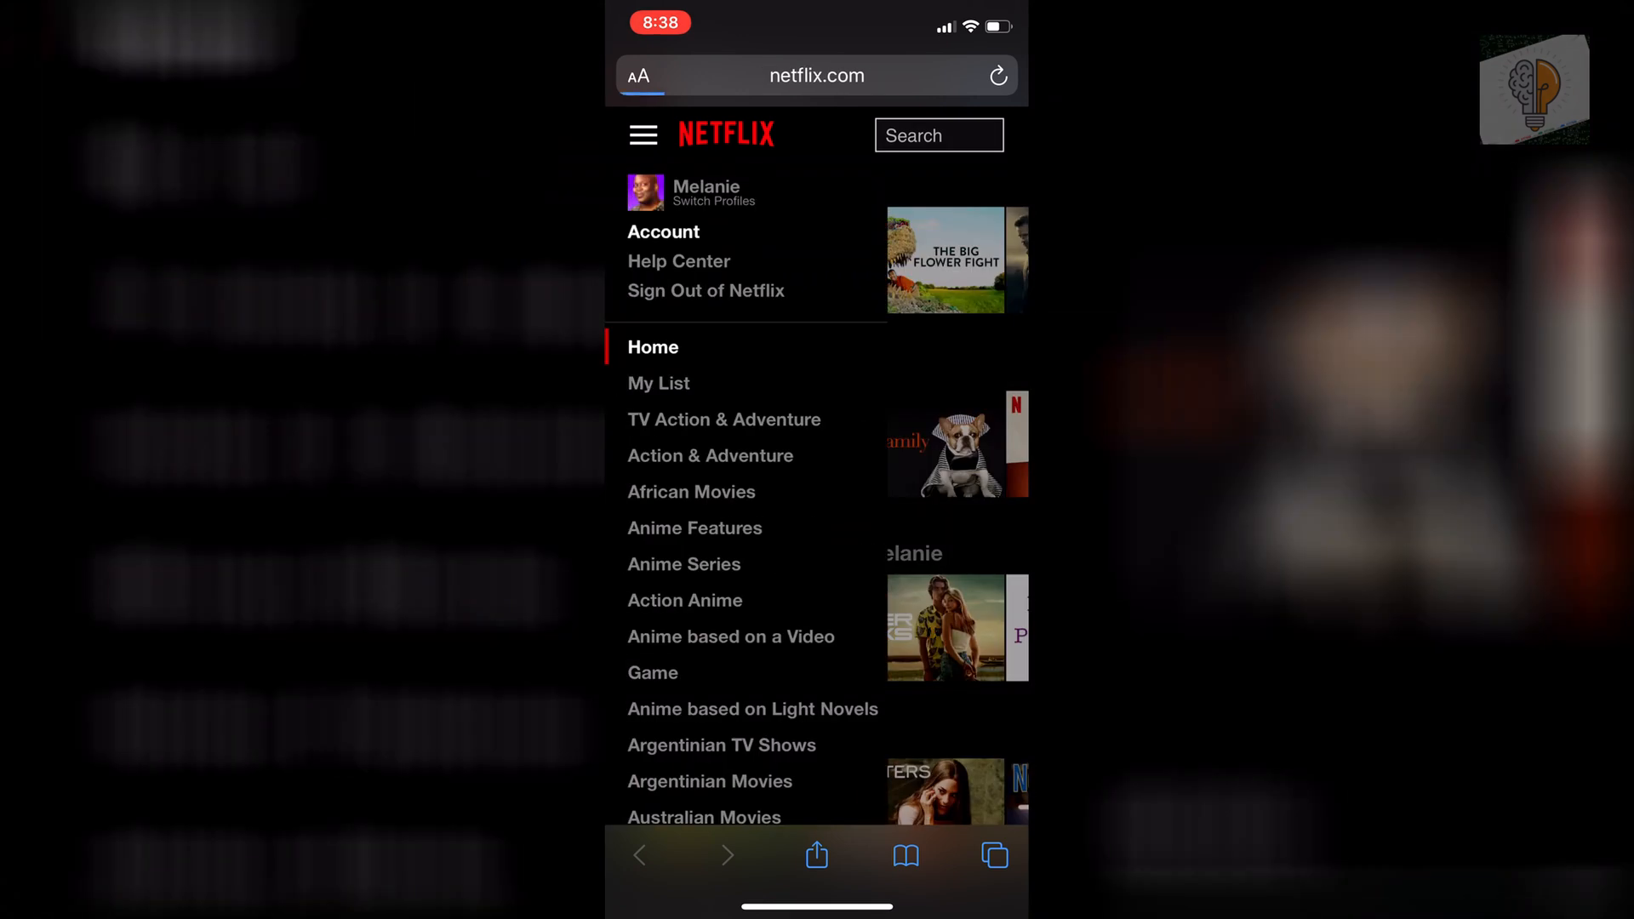
{"action": "left_click", "coordinate": [662, 231]}
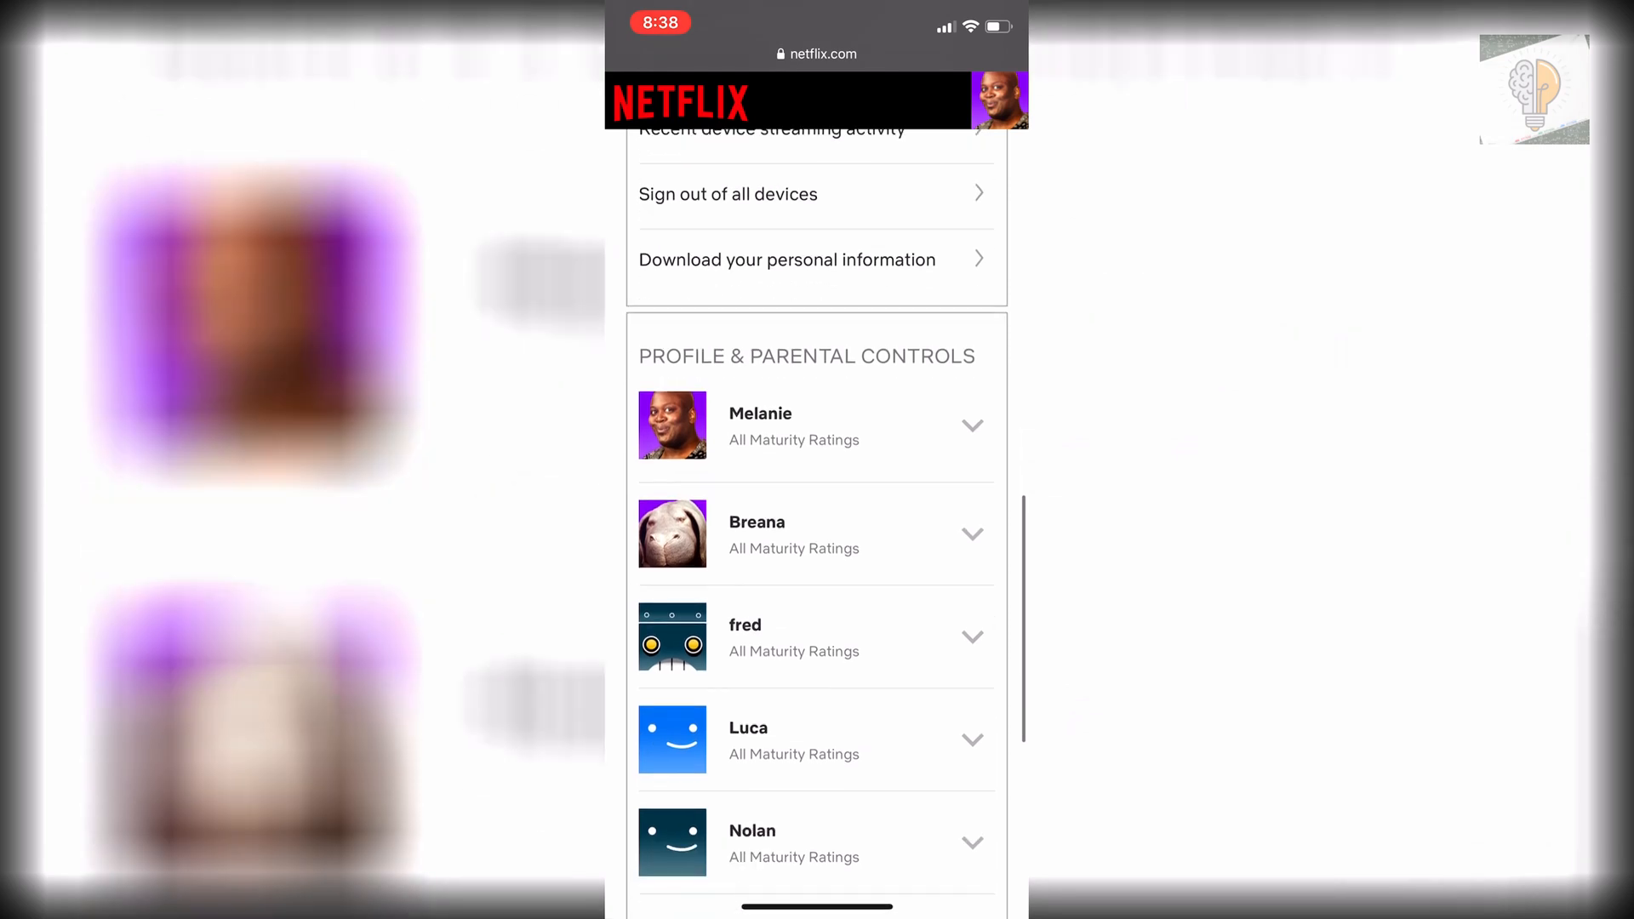
Scroll to Luca's Profile Lock setting and choose Change to reach the password prompt
{"action": "scroll", "scroll_direction": "down", "scroll_amount": 3}
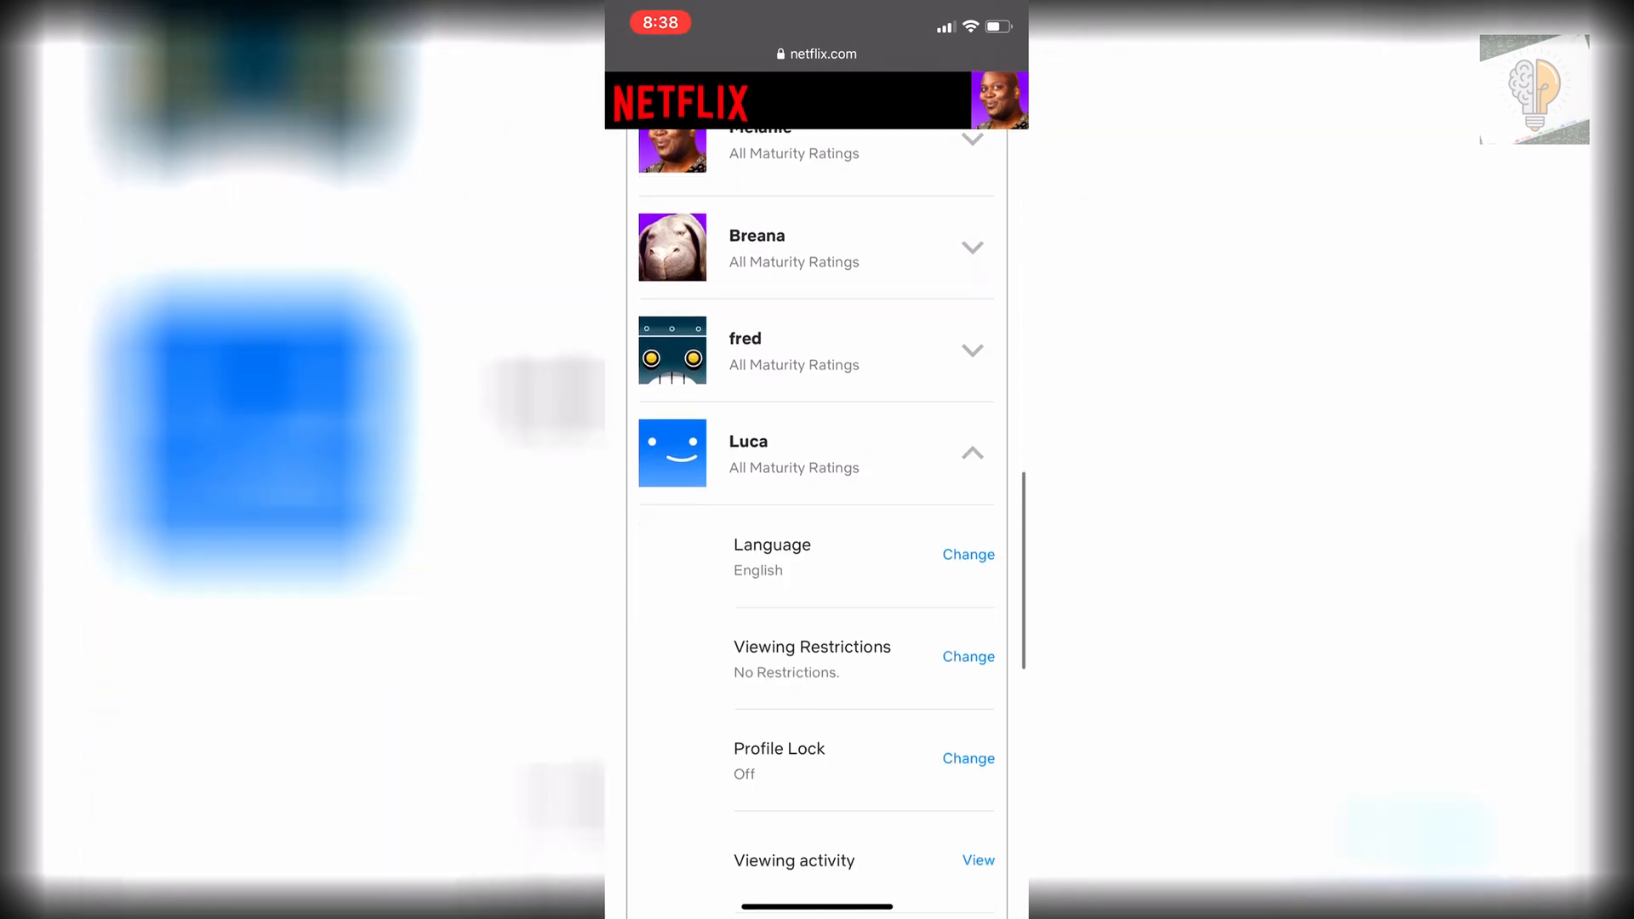
{"action": "scroll", "scroll_direction": "down", "scroll_amount": 3}
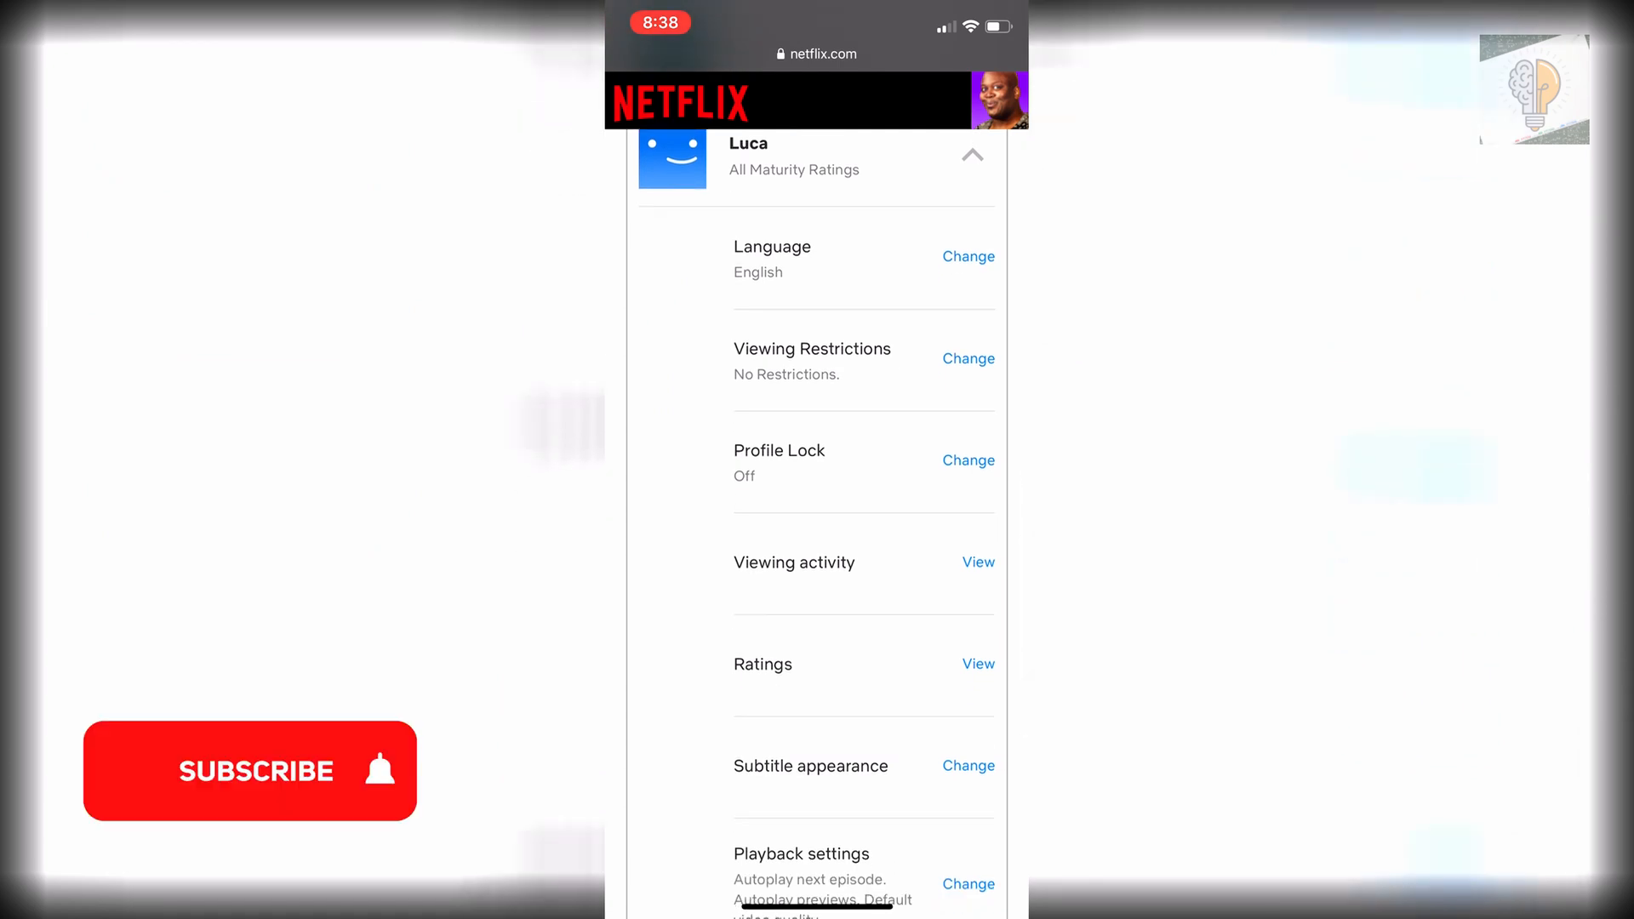
{"action": "left_click", "coordinate": [968, 461]}
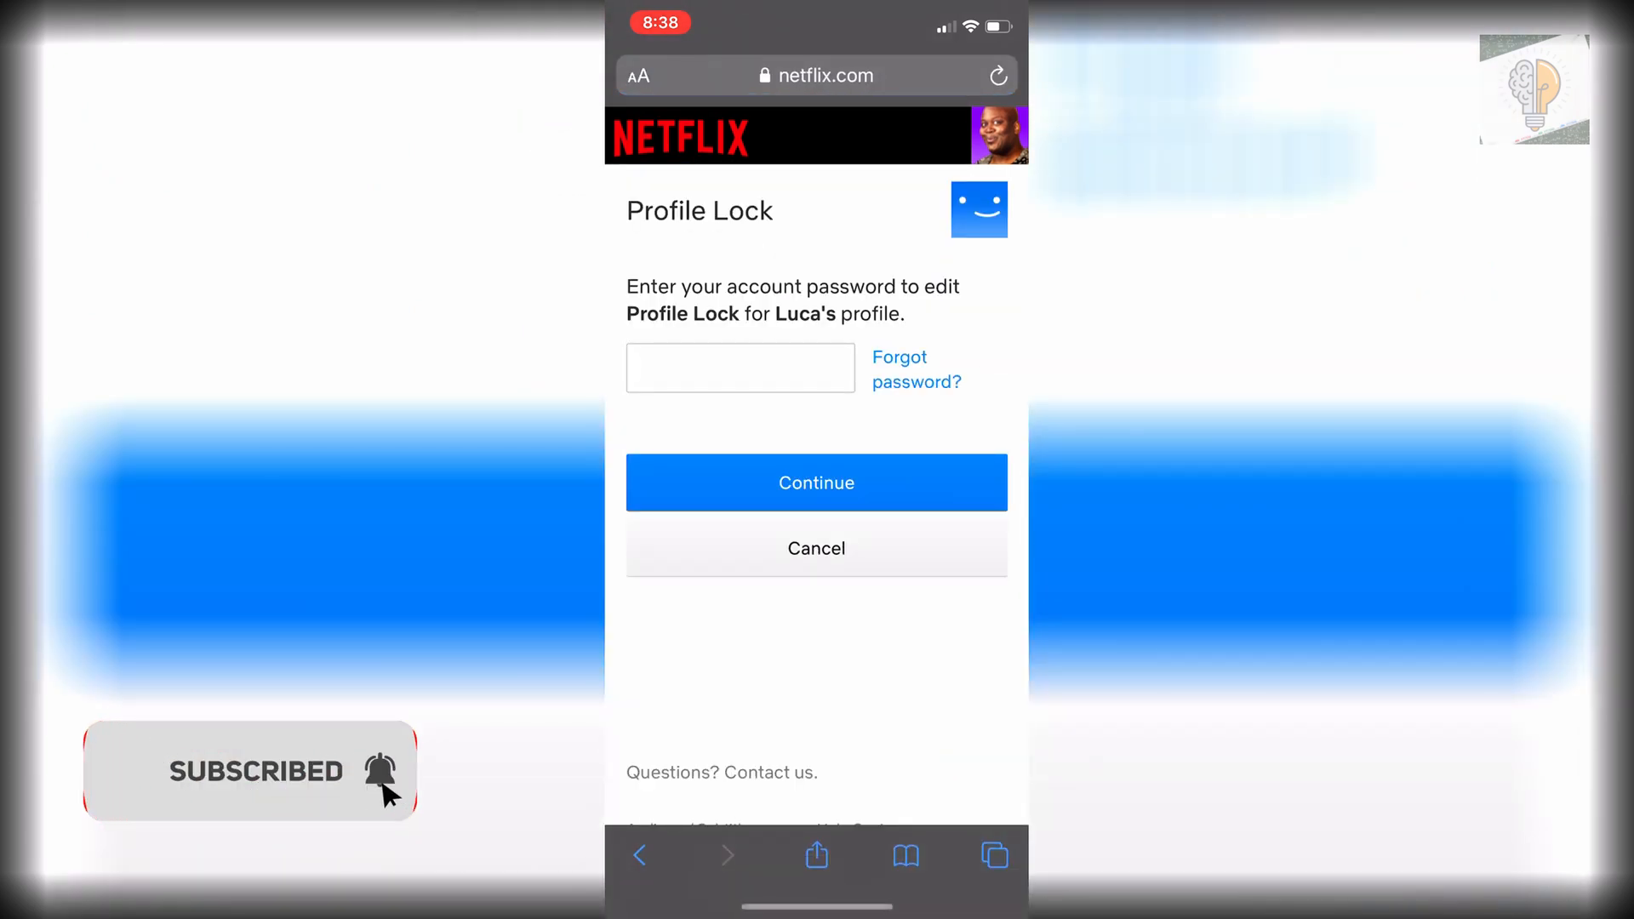